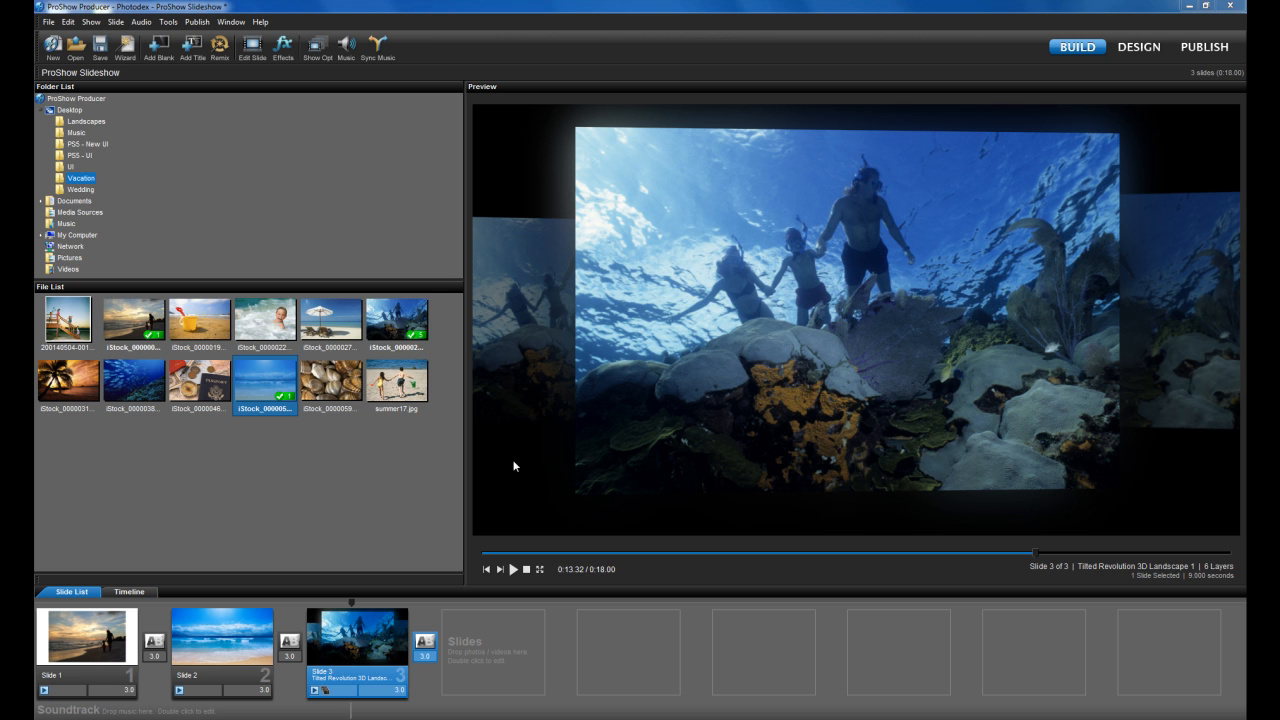
{"action": "mouse_move", "coordinate": [364, 636]}
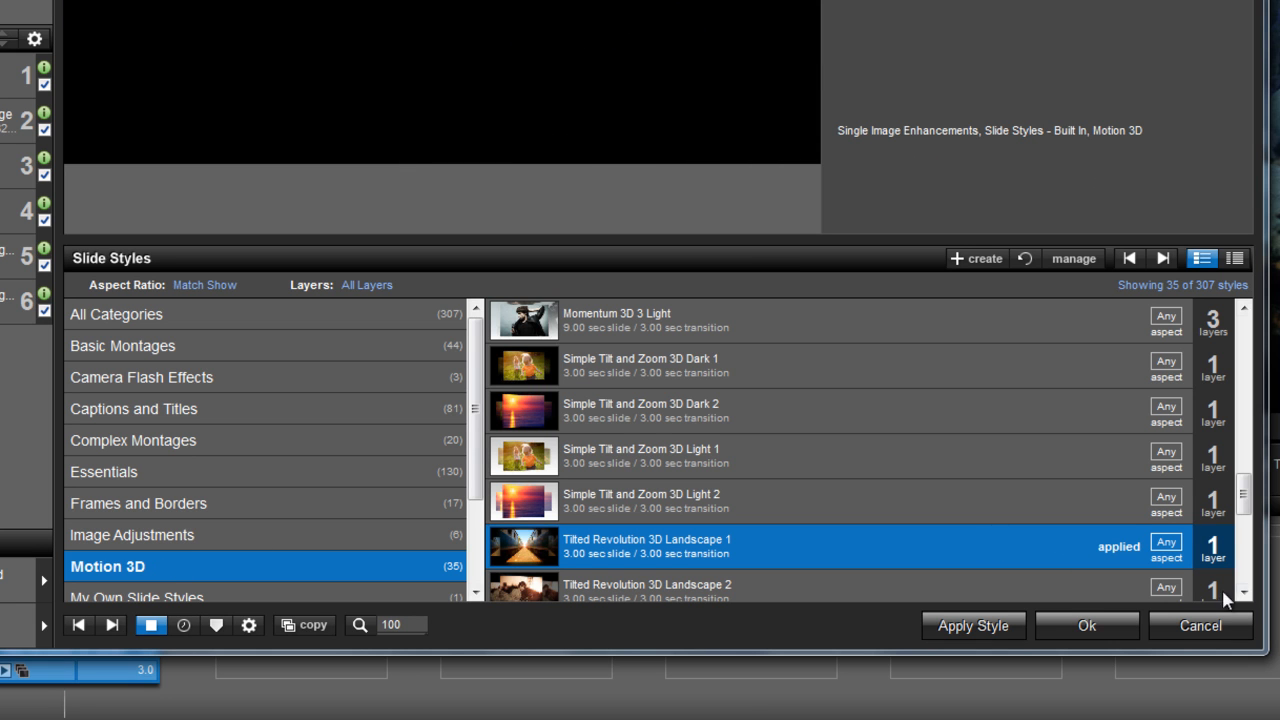
Step: Scroll the Motion 3D styles to reach Tilted Revolution 3D Landscape 1
{"action": "scroll", "scroll_direction": "down", "scroll_amount": 3}
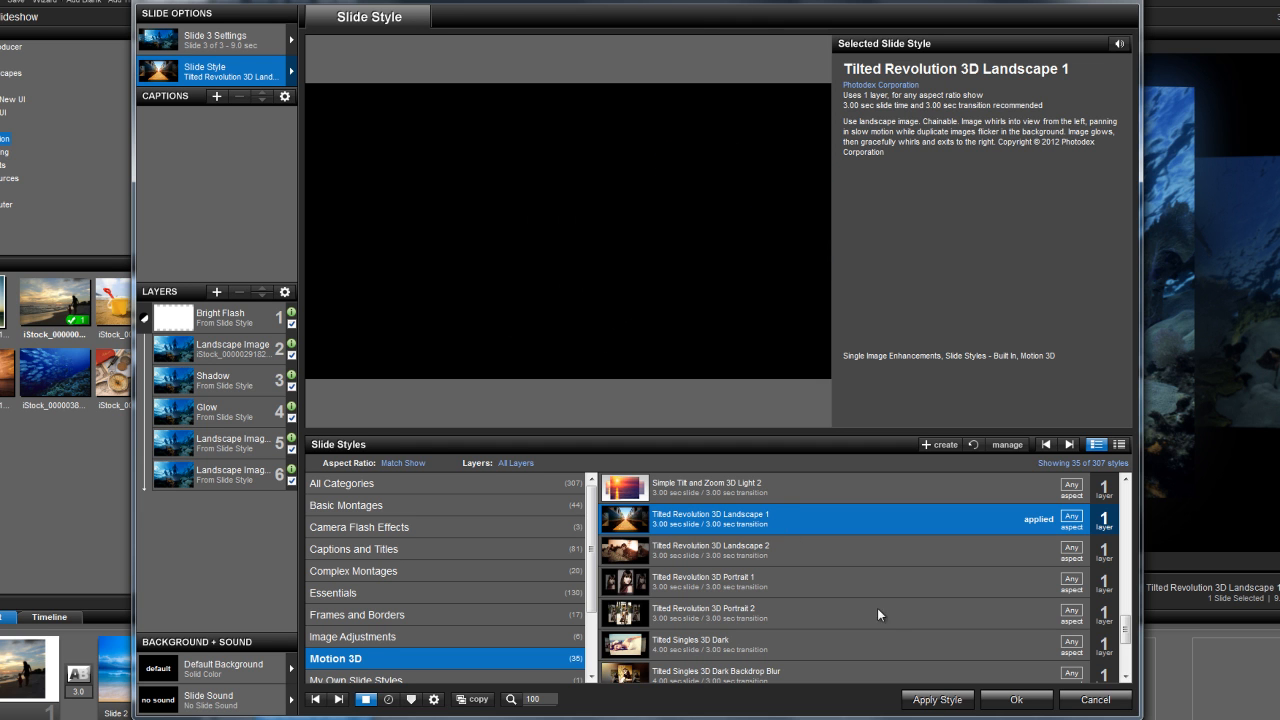
{"action": "mouse_move", "coordinate": [940, 701]}
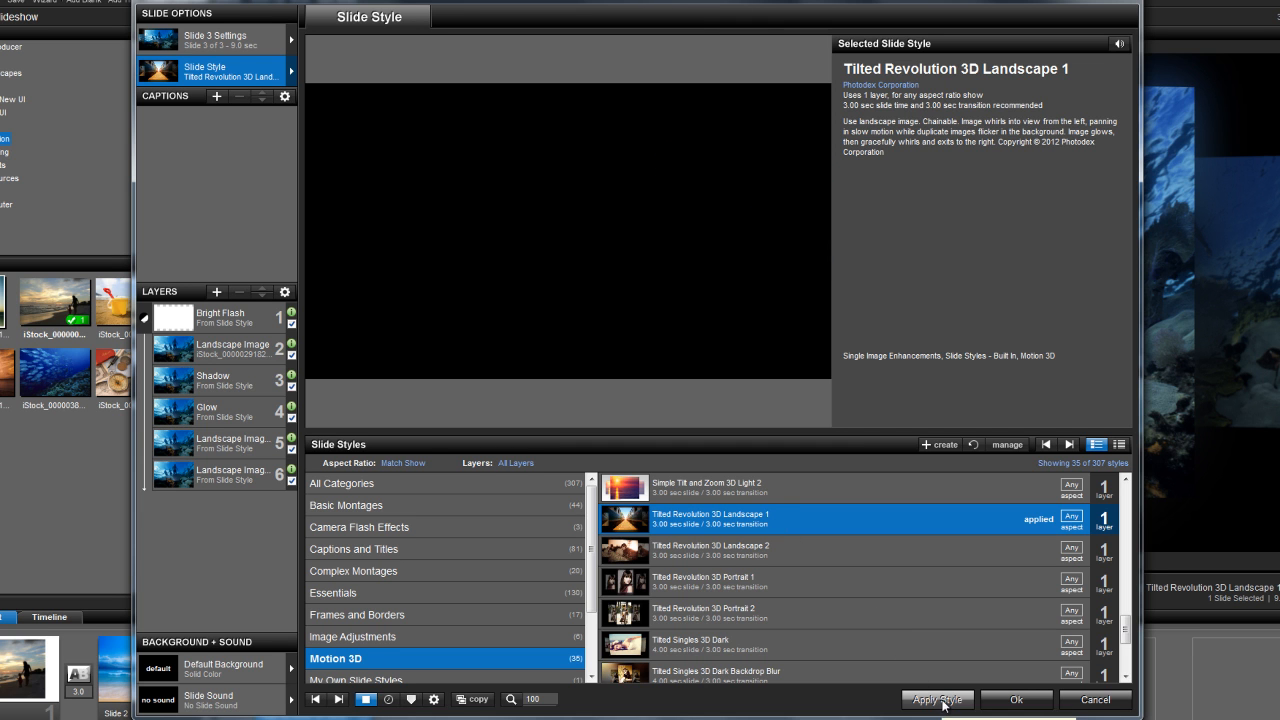
{"action": "mouse_move", "coordinate": [1013, 708]}
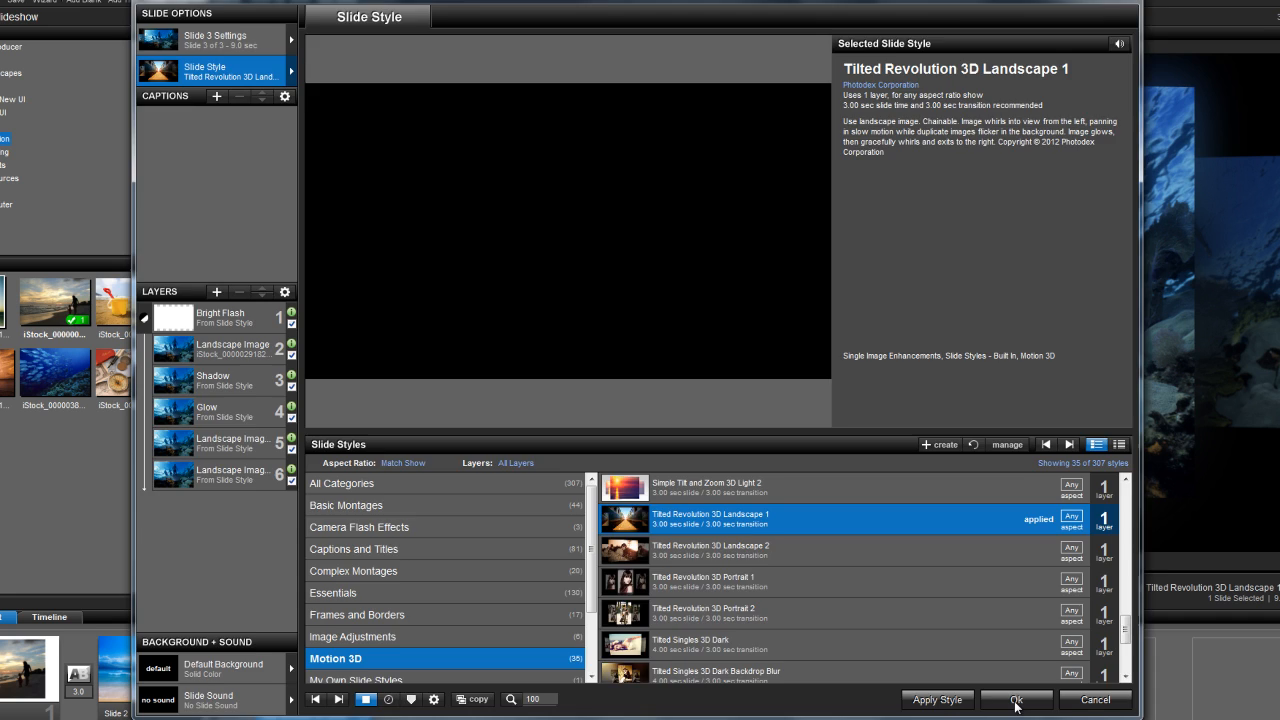
Step: Close the slide style editor and apply the Flash Cards 3D - Forward - Cascade transition before slide 3
{"action": "left_click", "coordinate": [1016, 699]}
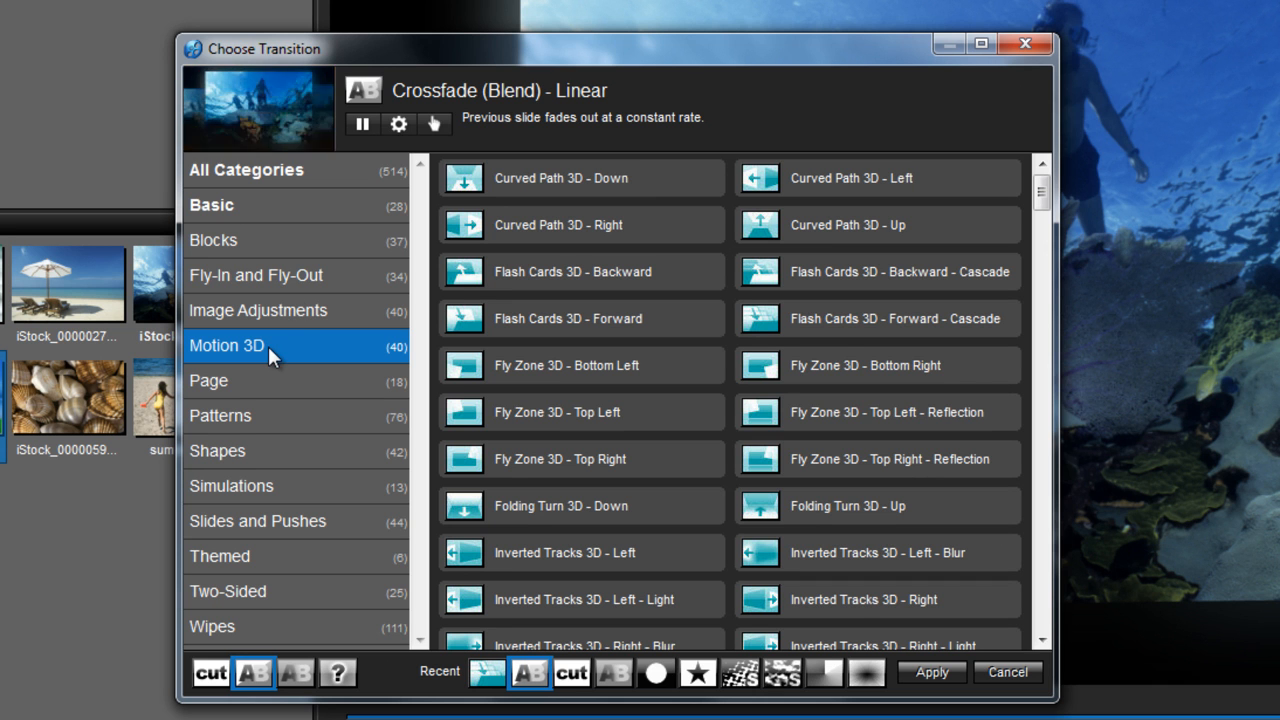
{"action": "left_click", "coordinate": [847, 318]}
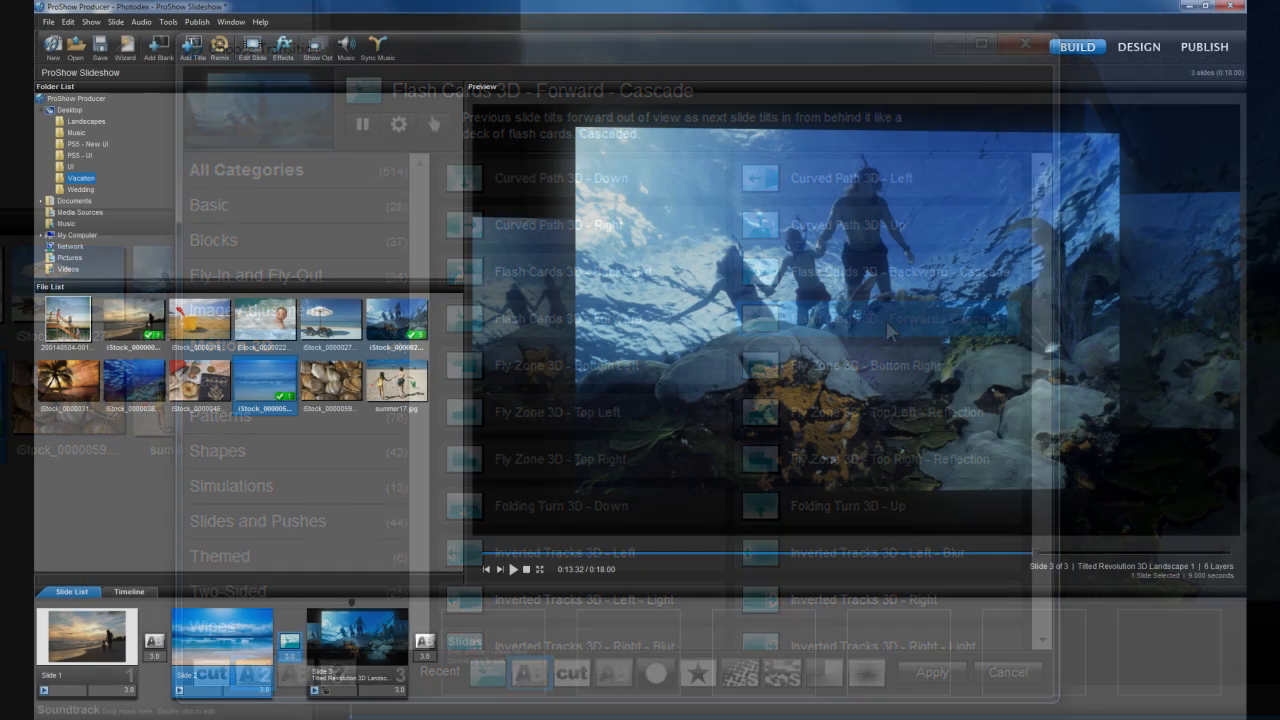
{"action": "left_click", "coordinate": [1008, 672]}
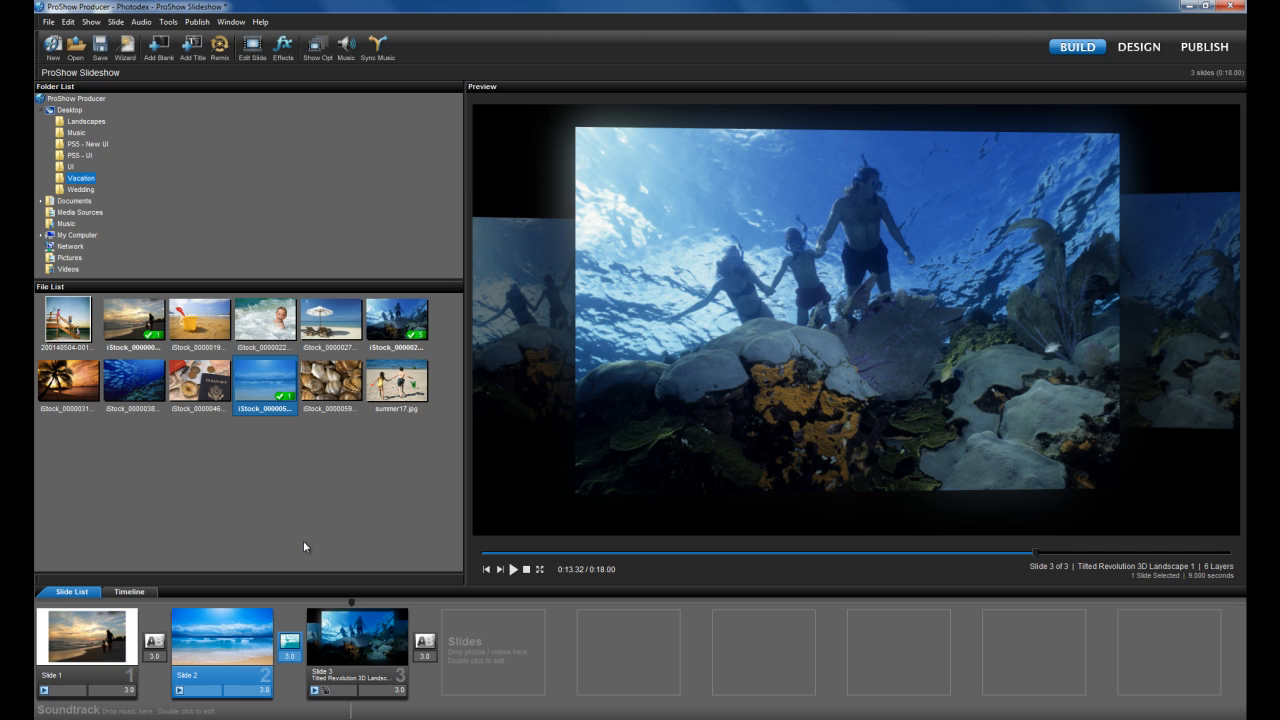
Step: Open slide 1's Slide Options on the Effects tab
{"action": "left_click", "coordinate": [87, 636]}
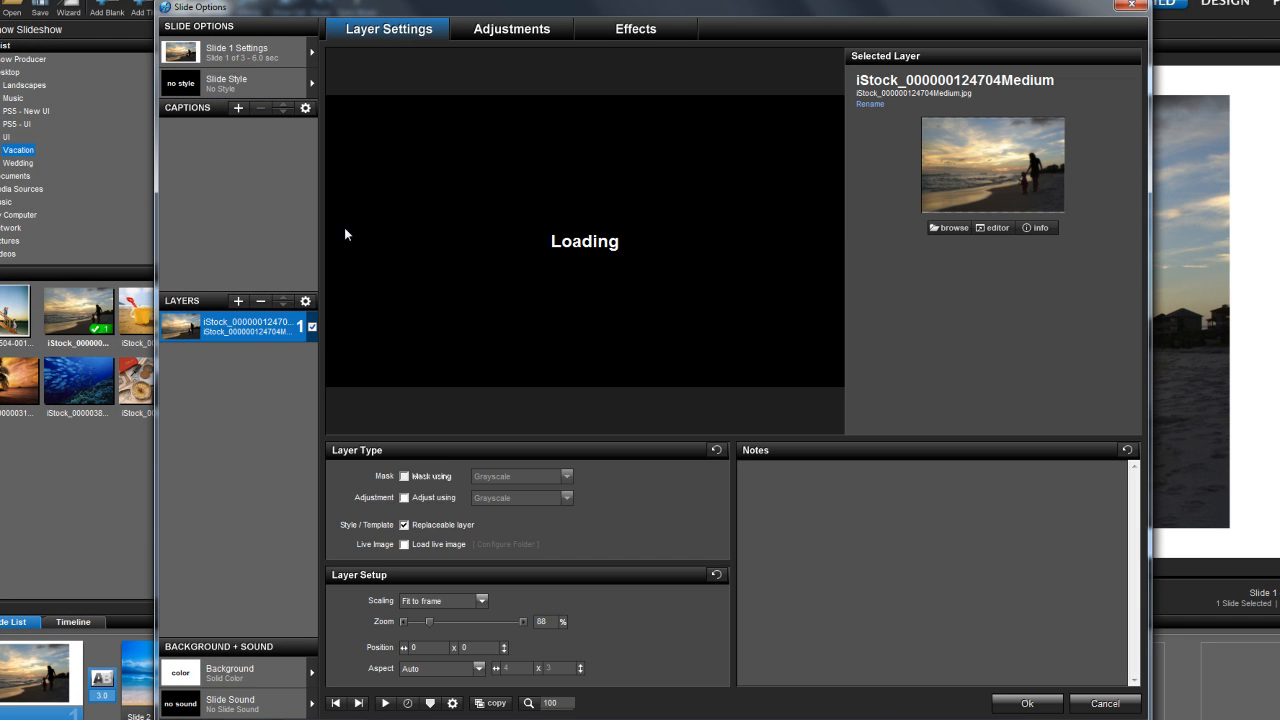
{"action": "left_click", "coordinate": [646, 28]}
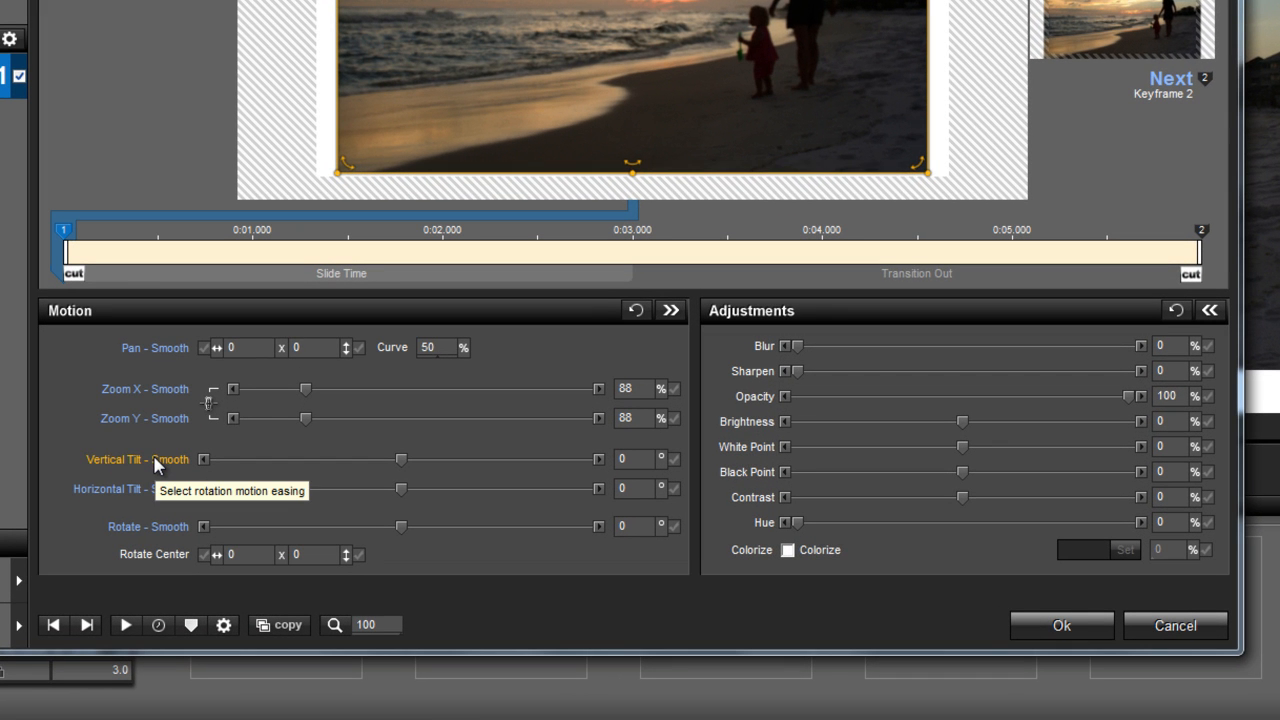
{"action": "mouse_move", "coordinate": [152, 492]}
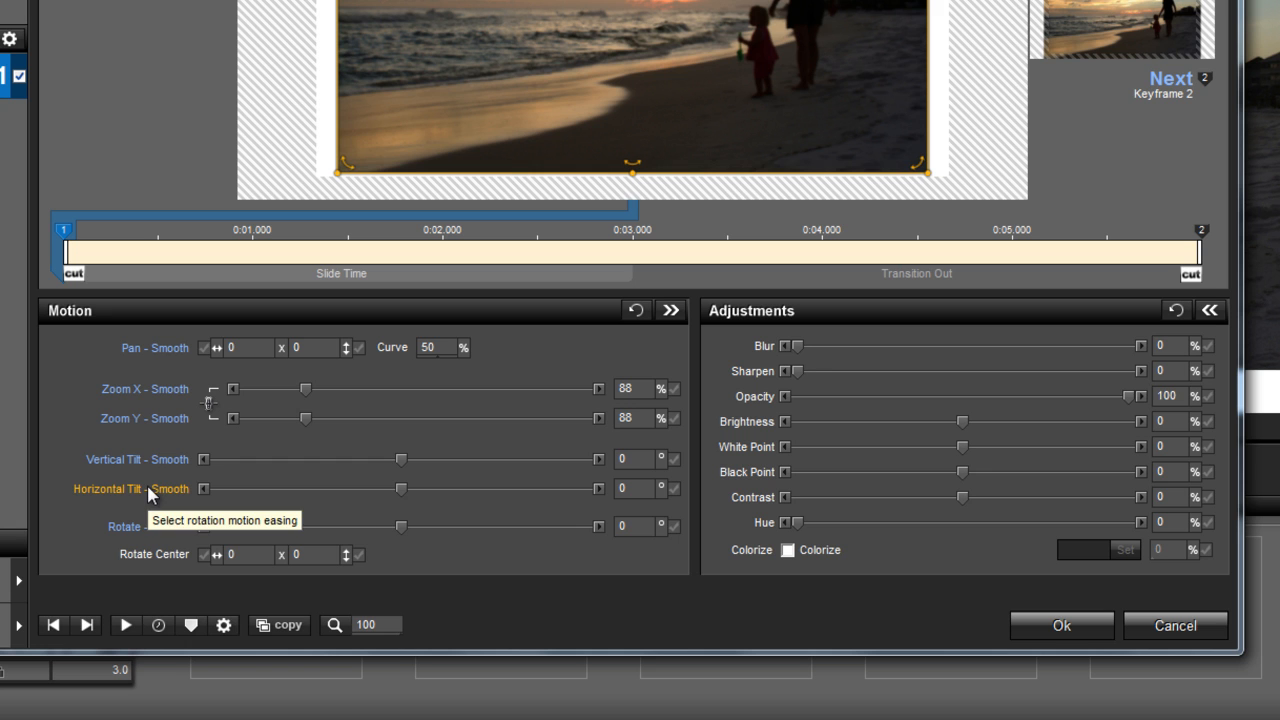
{"action": "mouse_move", "coordinate": [217, 469]}
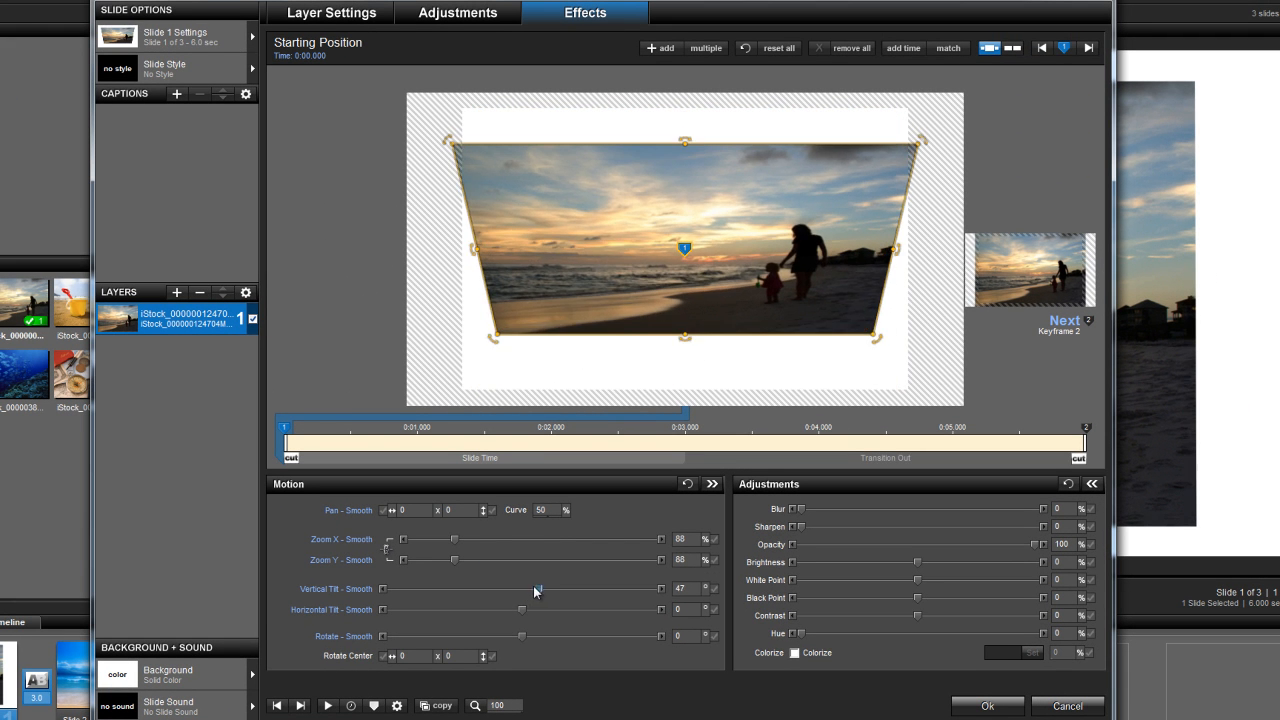
Step: Set horizontal tilt to -57 at the start and 65 at the end, then preview
{"action": "left_click_drag", "start_coordinate": [535, 589], "coordinate": [520, 589]}
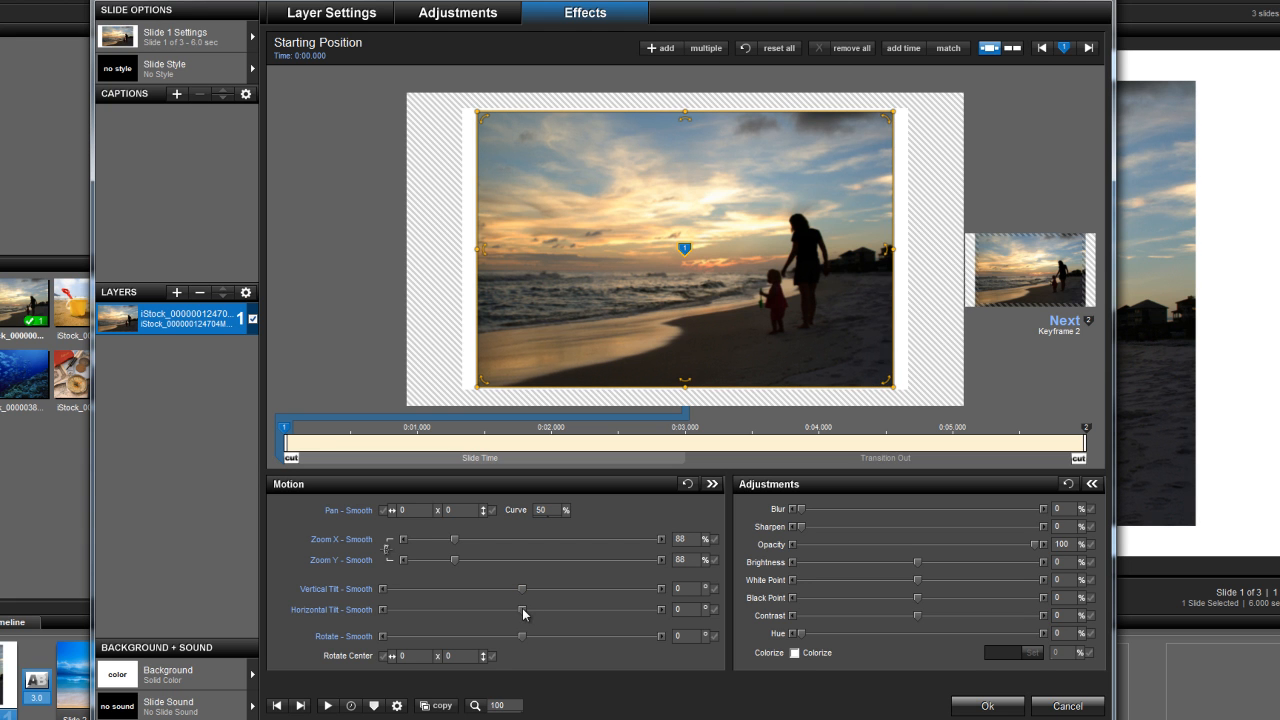
{"action": "left_click_drag", "start_coordinate": [521, 609], "coordinate": [501, 609]}
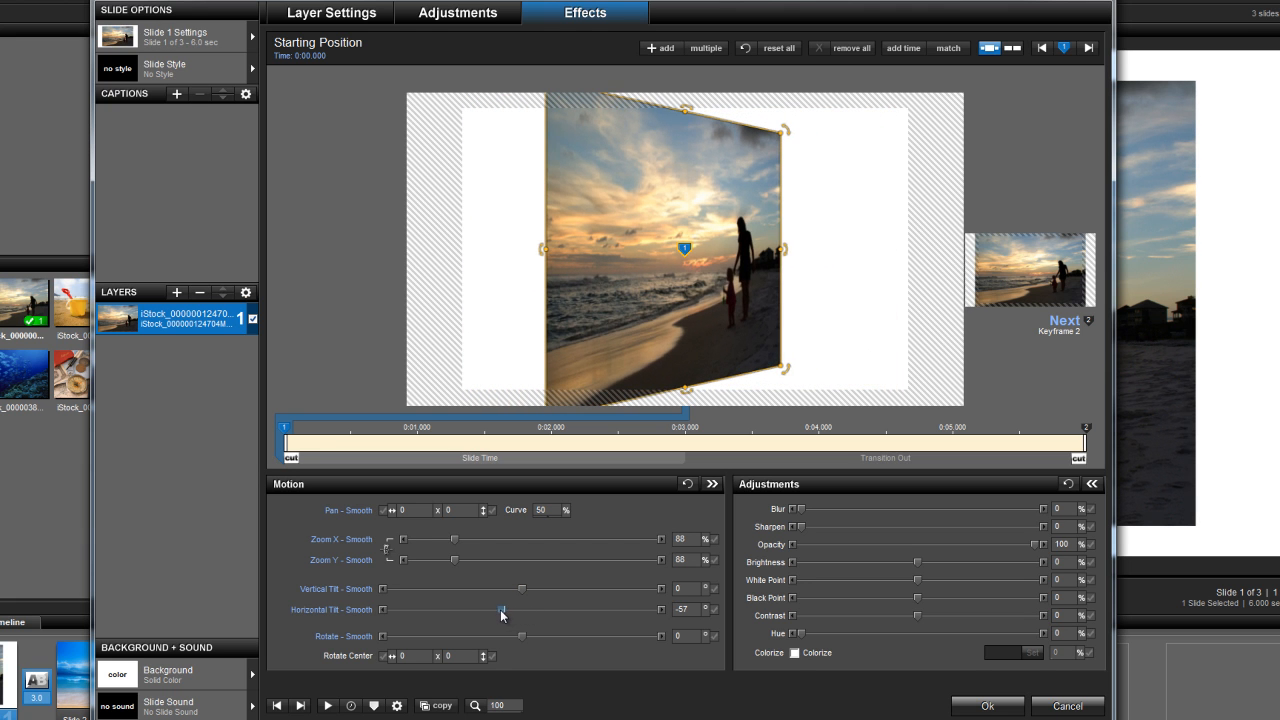
{"action": "left_click_drag", "start_coordinate": [500, 610], "coordinate": [503, 610]}
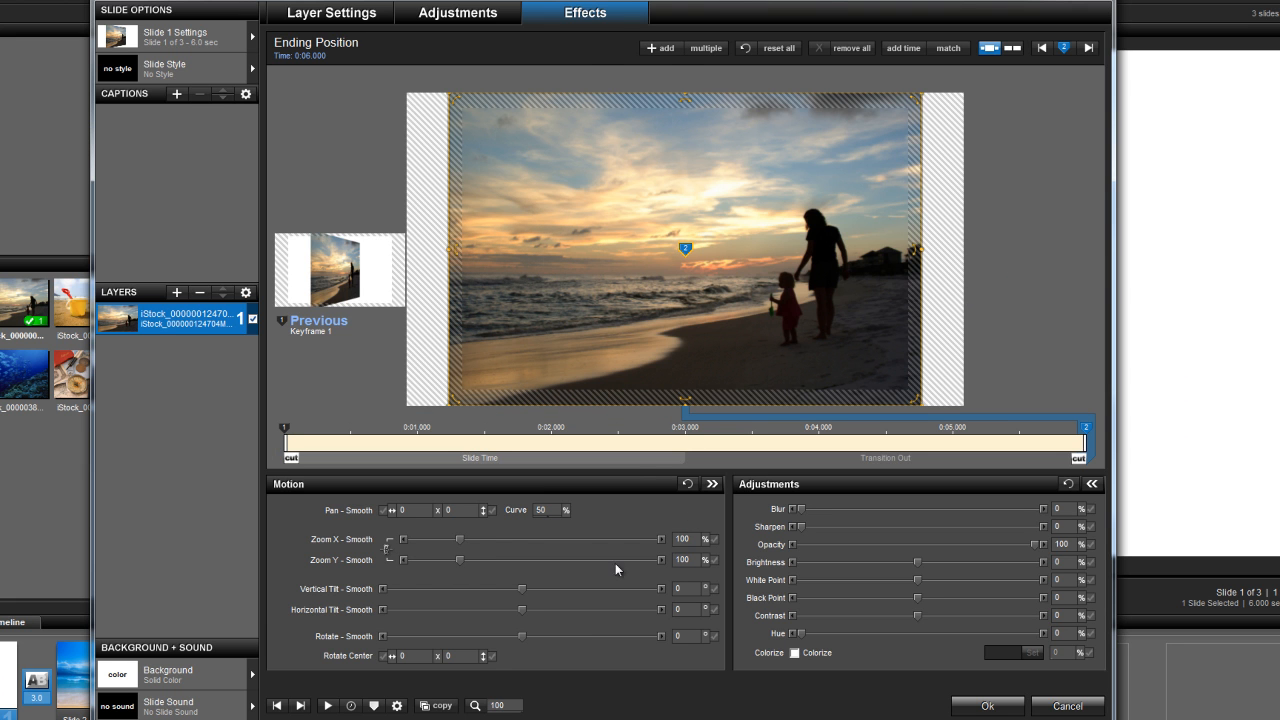
{"action": "left_click_drag", "start_coordinate": [519, 609], "coordinate": [530, 609]}
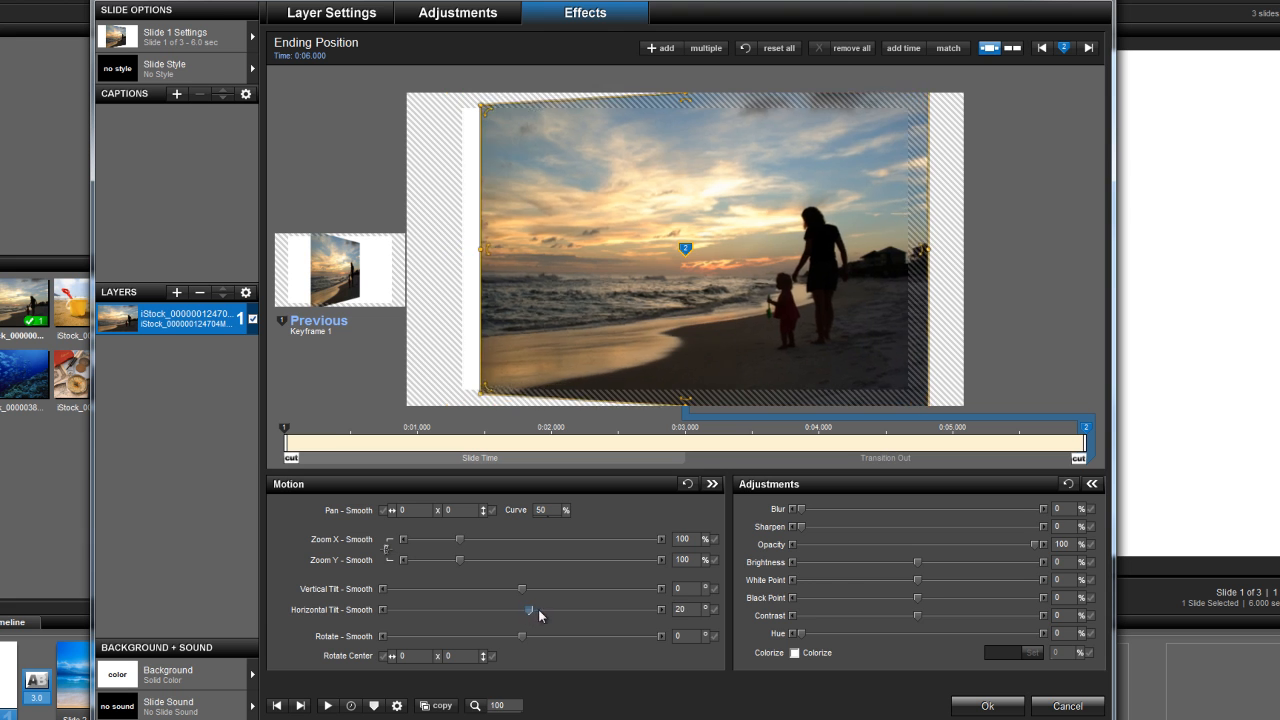
{"action": "left_click_drag", "start_coordinate": [529, 609], "coordinate": [546, 609]}
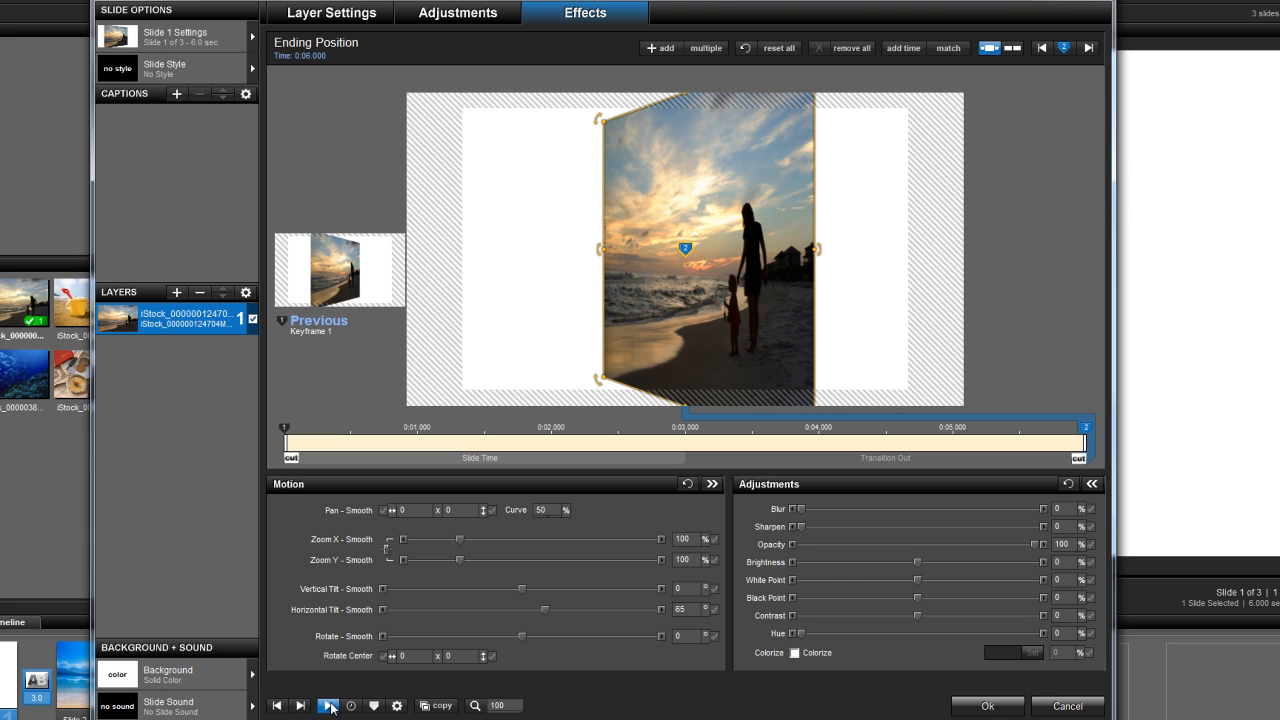
{"action": "left_click", "coordinate": [329, 704]}
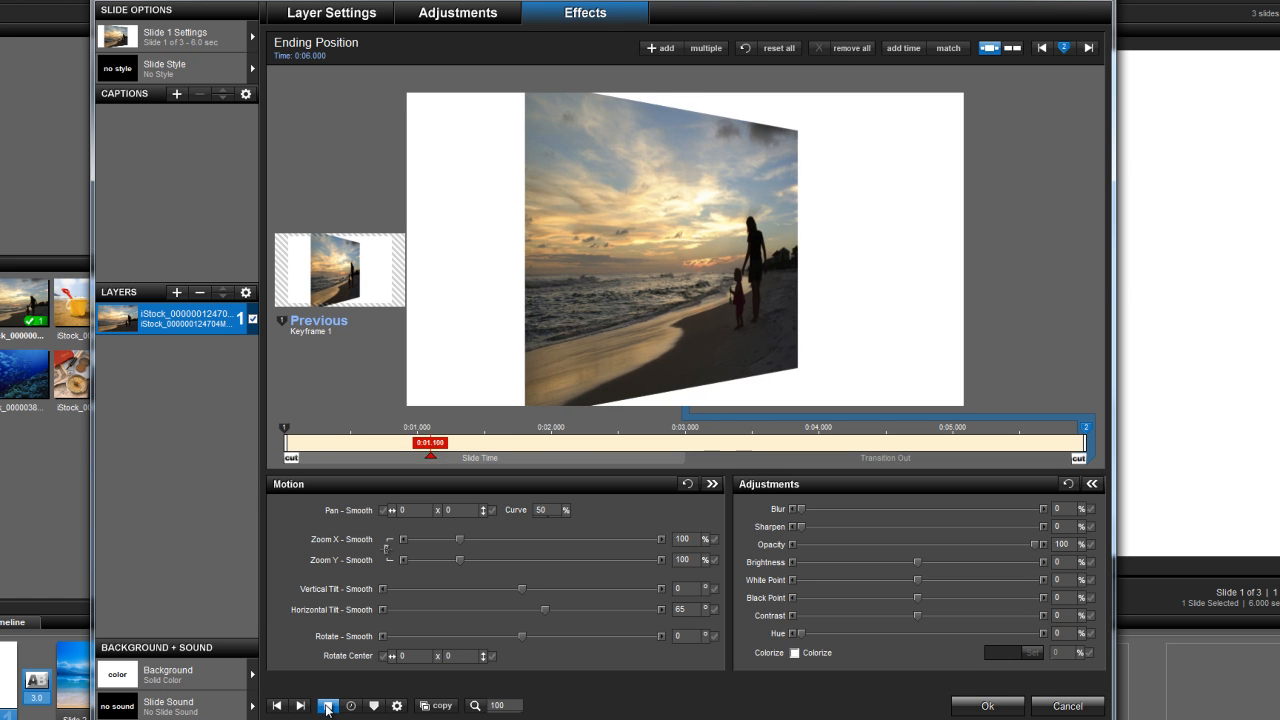